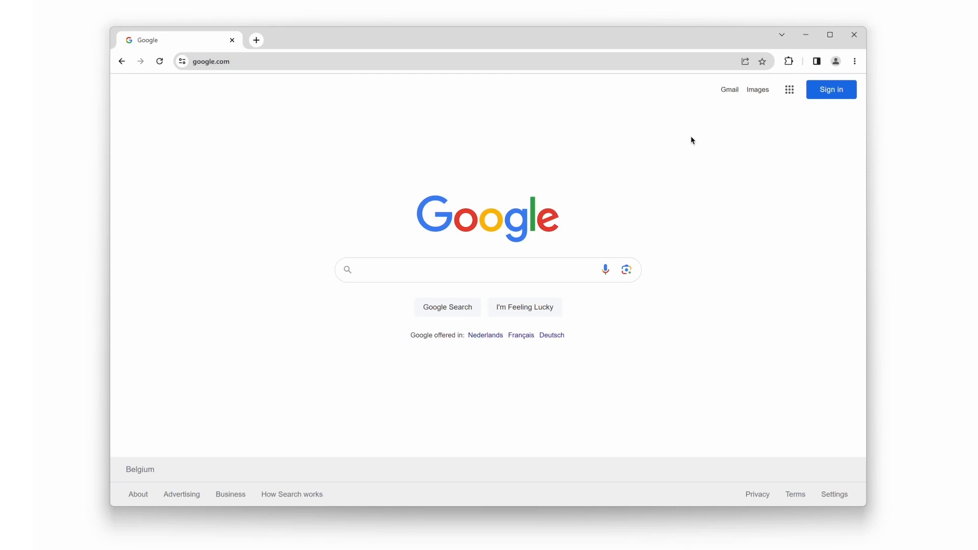
pyautogui.moveTo(788, 62)
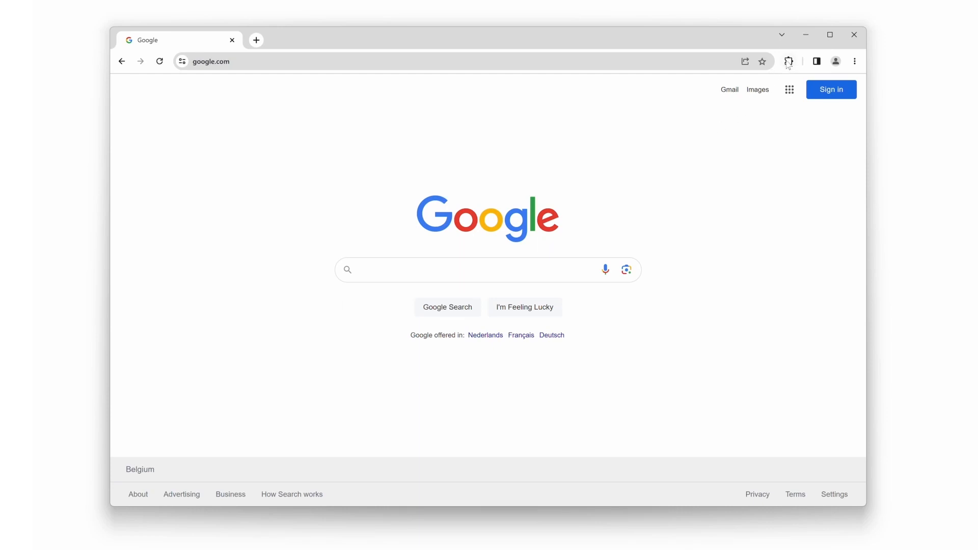
# - Pin Turn Off the Lights from the Extensions menu to show its lamp icon in the toolbar
pyautogui.click(788, 61)
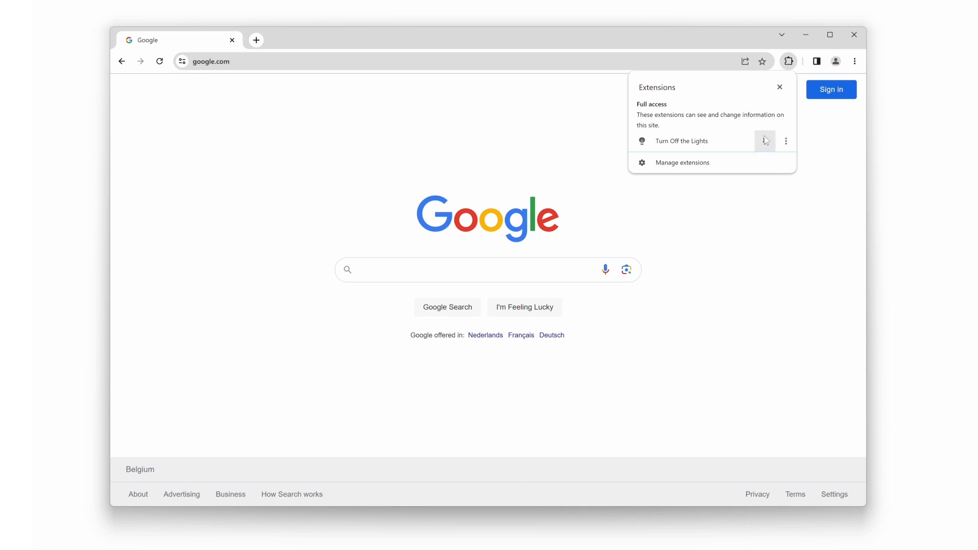
pyautogui.click(765, 141)
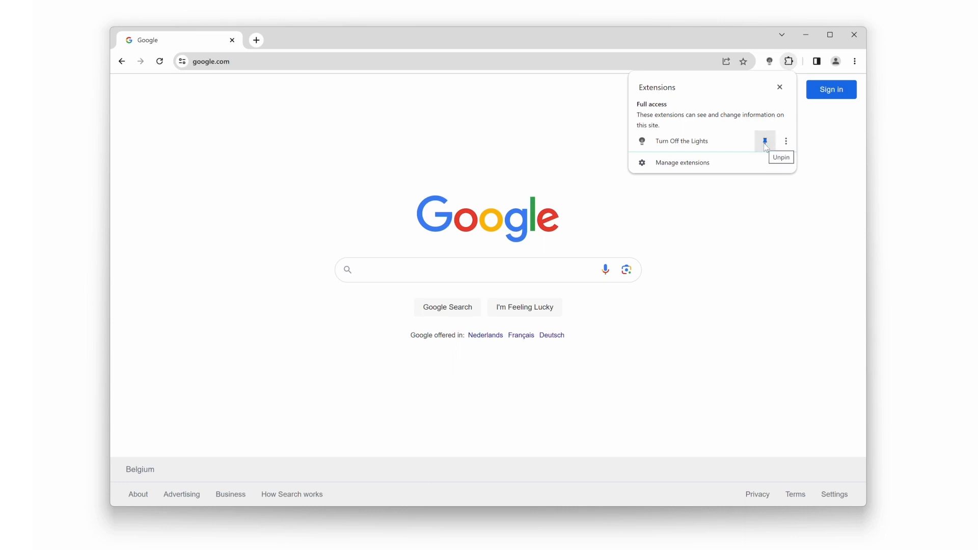
pyautogui.moveTo(822, 162)
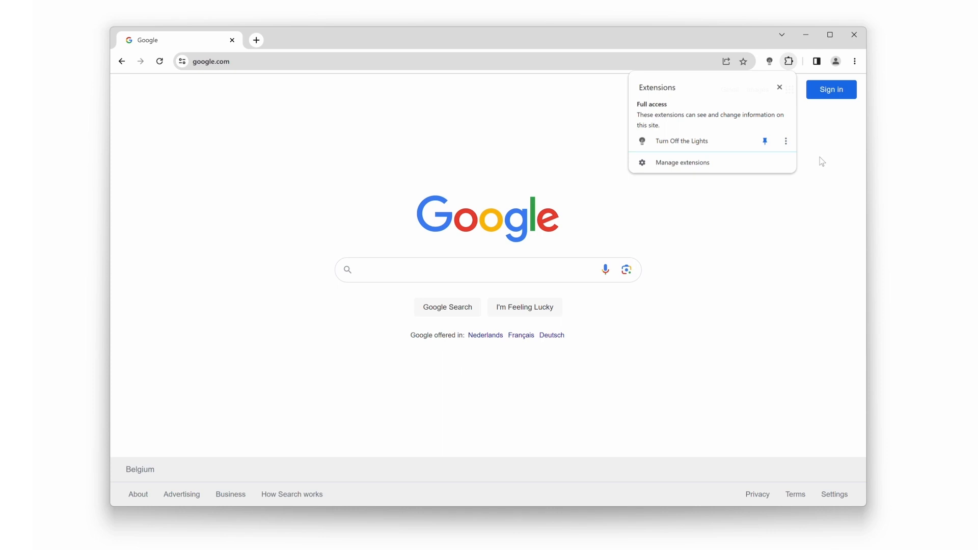